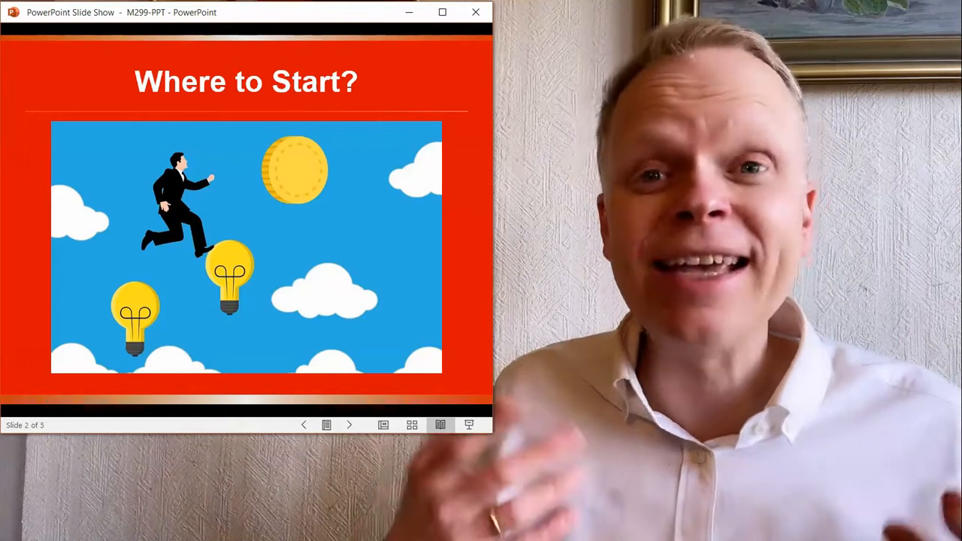
Advance the slideshow through 'My Story' to the 'IngramSpark vs. Amazon KDP' slide.
click(349, 424)
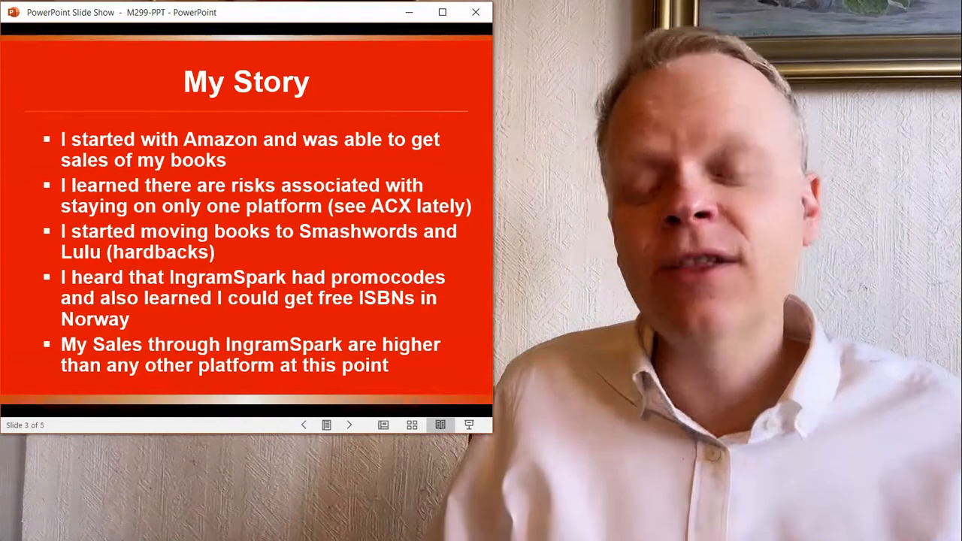
click(349, 424)
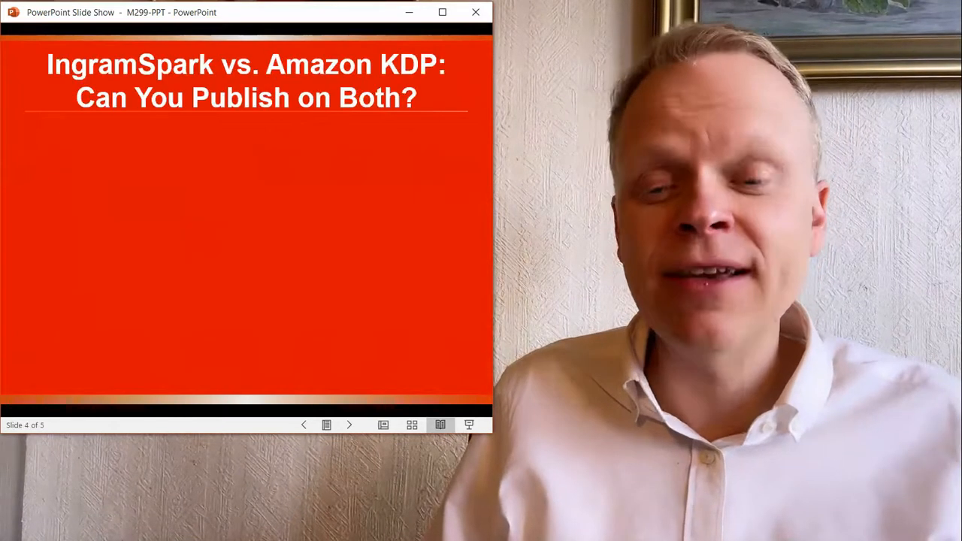